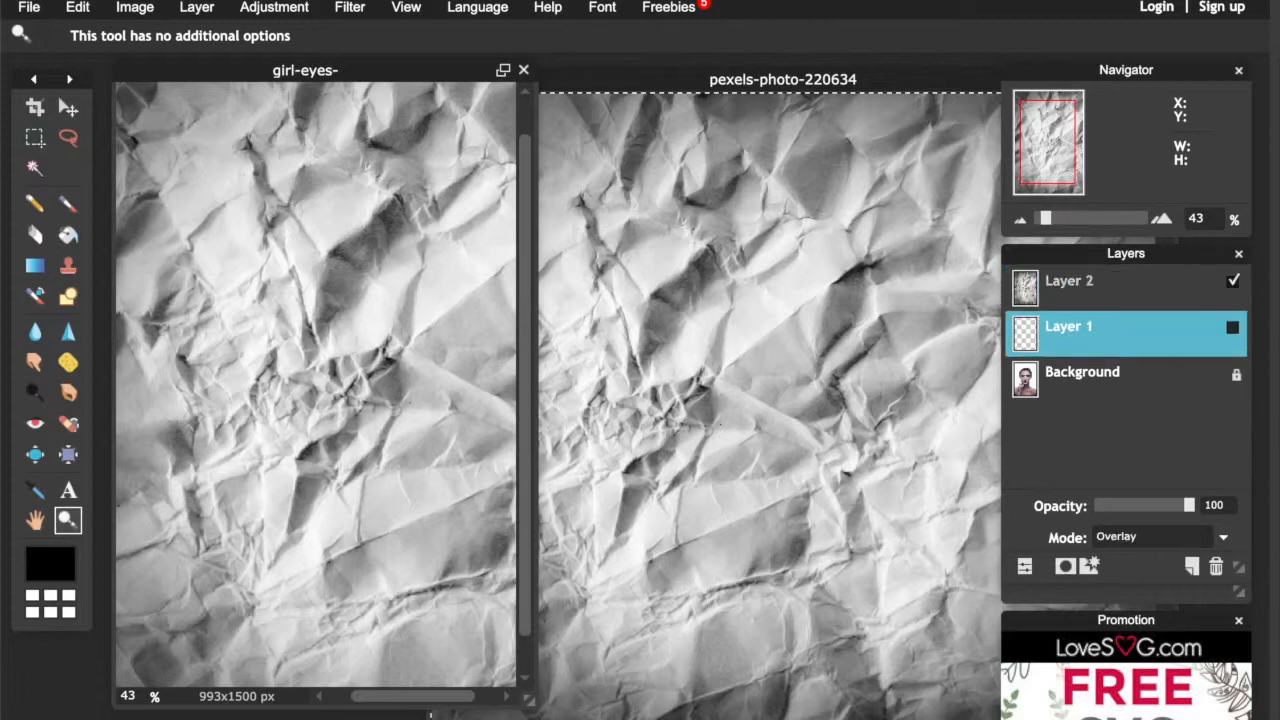
- Free-transform Layer 2 to scale the crumpled paper texture down over the woman's face
{"action": "left_click", "coordinate": [1068, 280]}
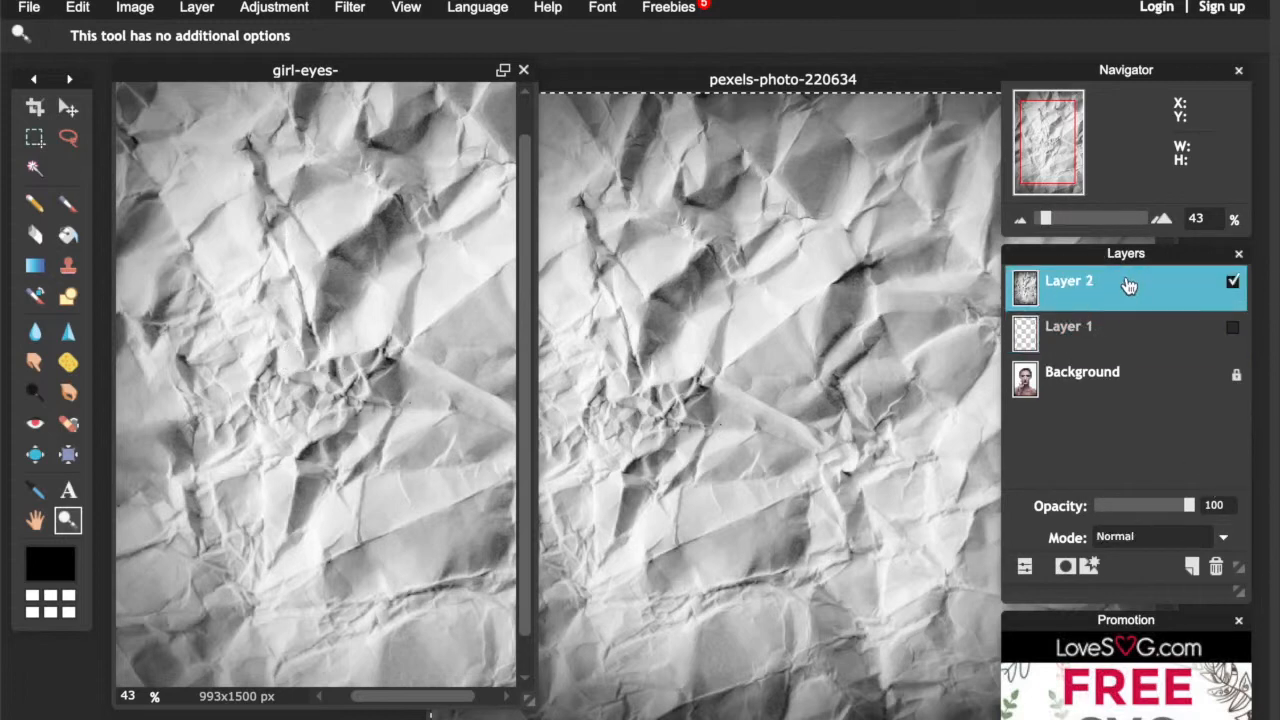
{"action": "left_click", "coordinate": [76, 8]}
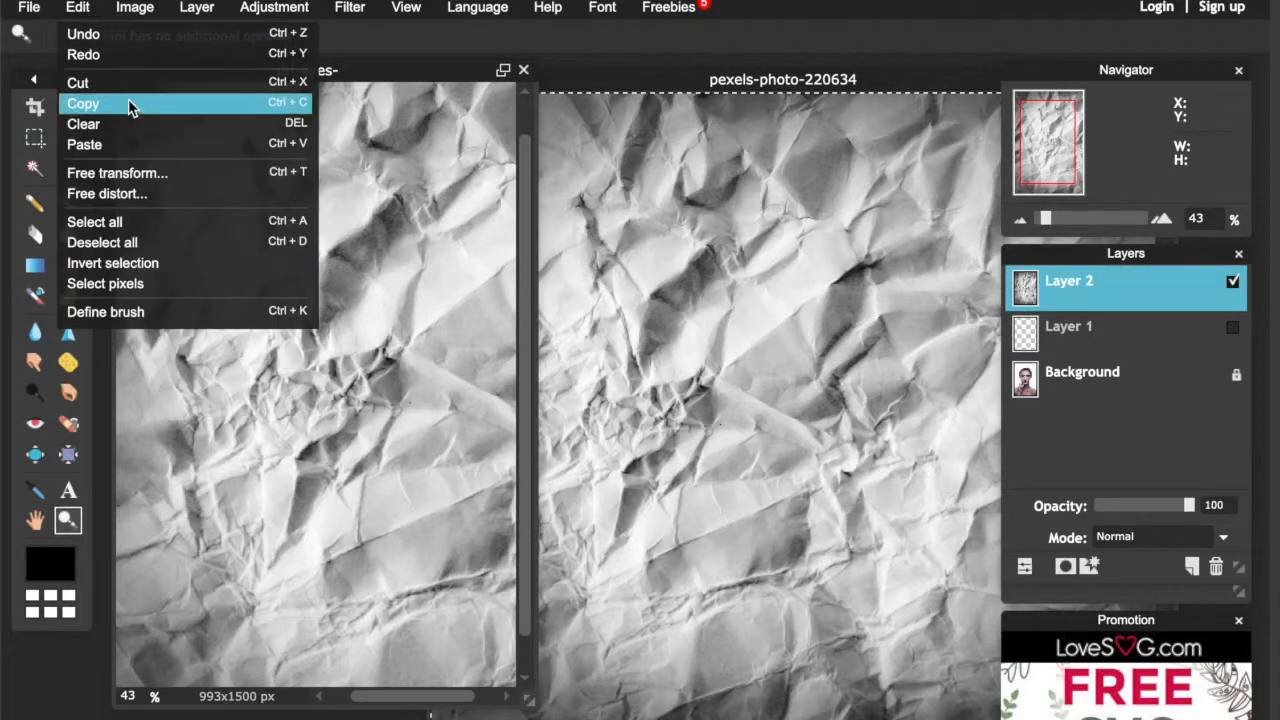
{"action": "mouse_move", "coordinate": [128, 192]}
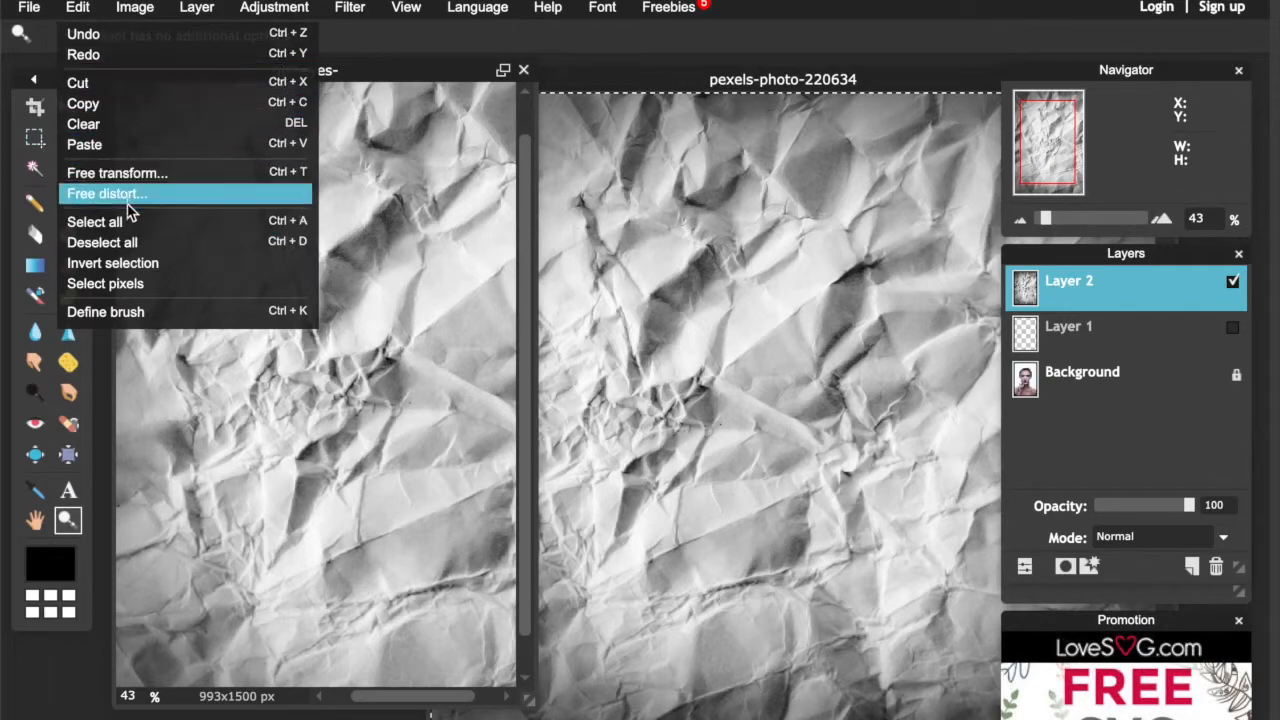
{"action": "left_click", "coordinate": [106, 192]}
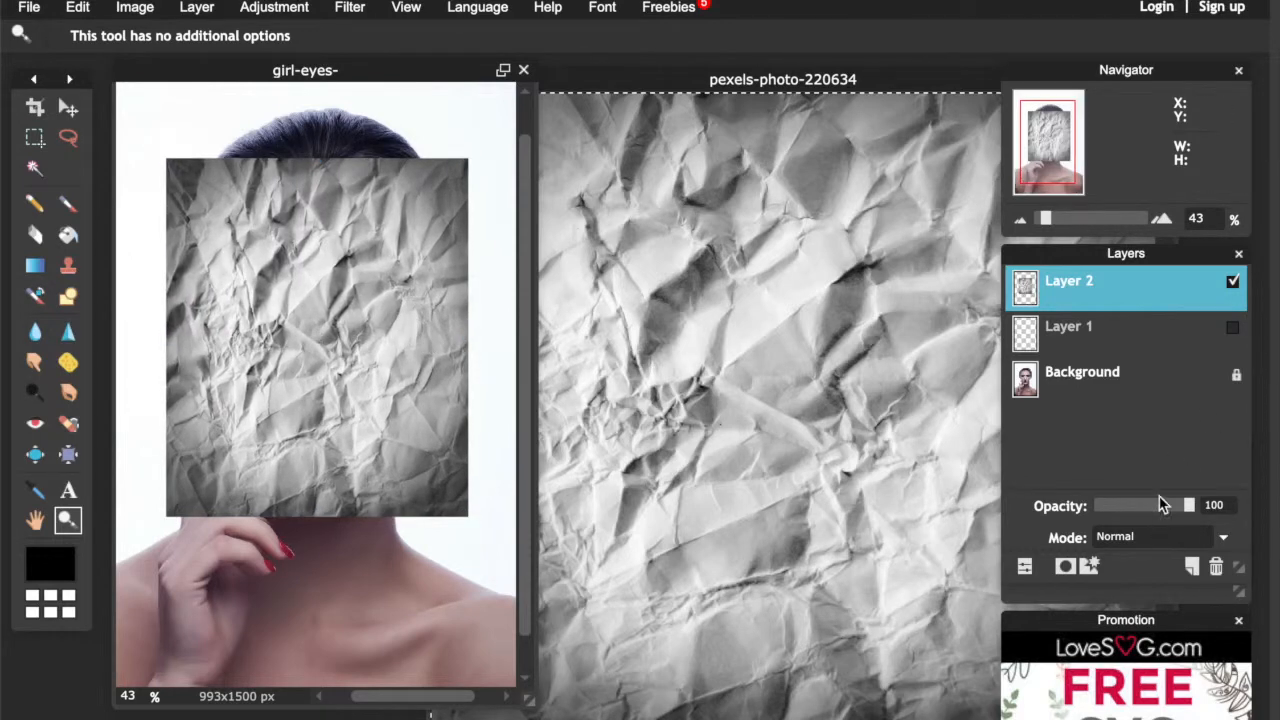
- Lower Layer 2 opacity to about 62 so the face shows through the paper
{"action": "left_click_drag", "start_coordinate": [1188, 504], "coordinate": [1152, 504]}
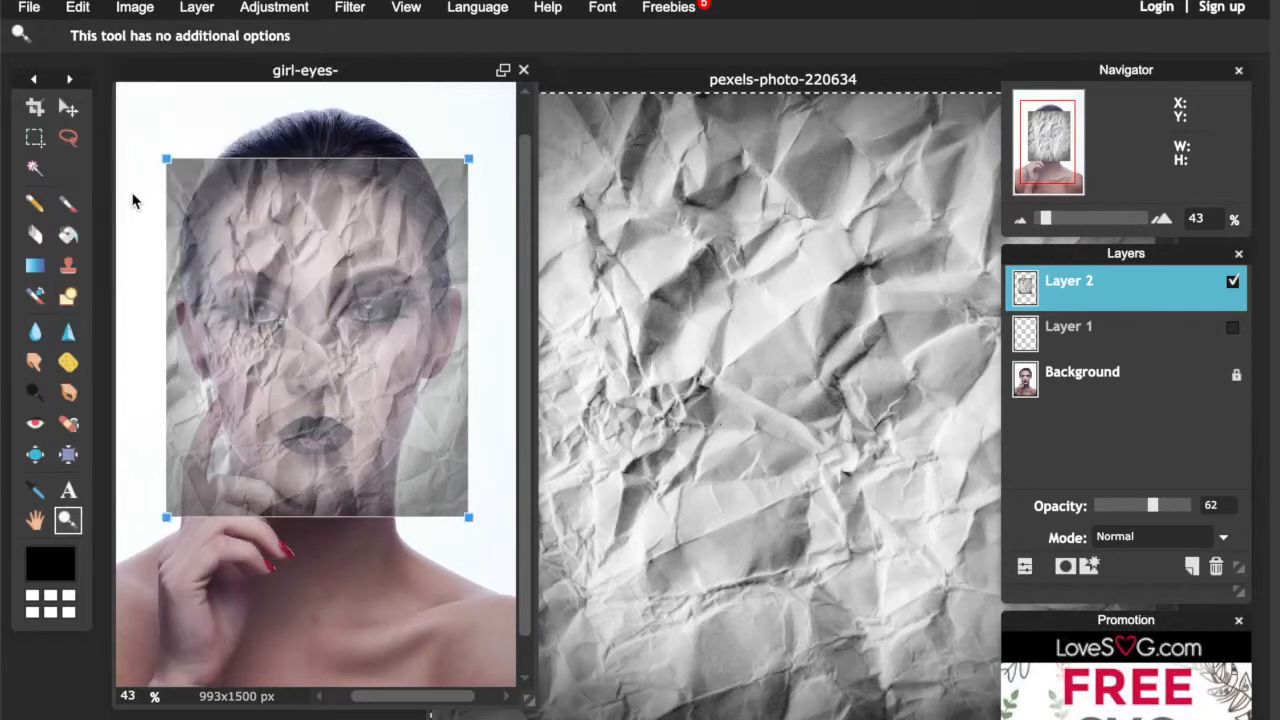
{"action": "mouse_move", "coordinate": [226, 206]}
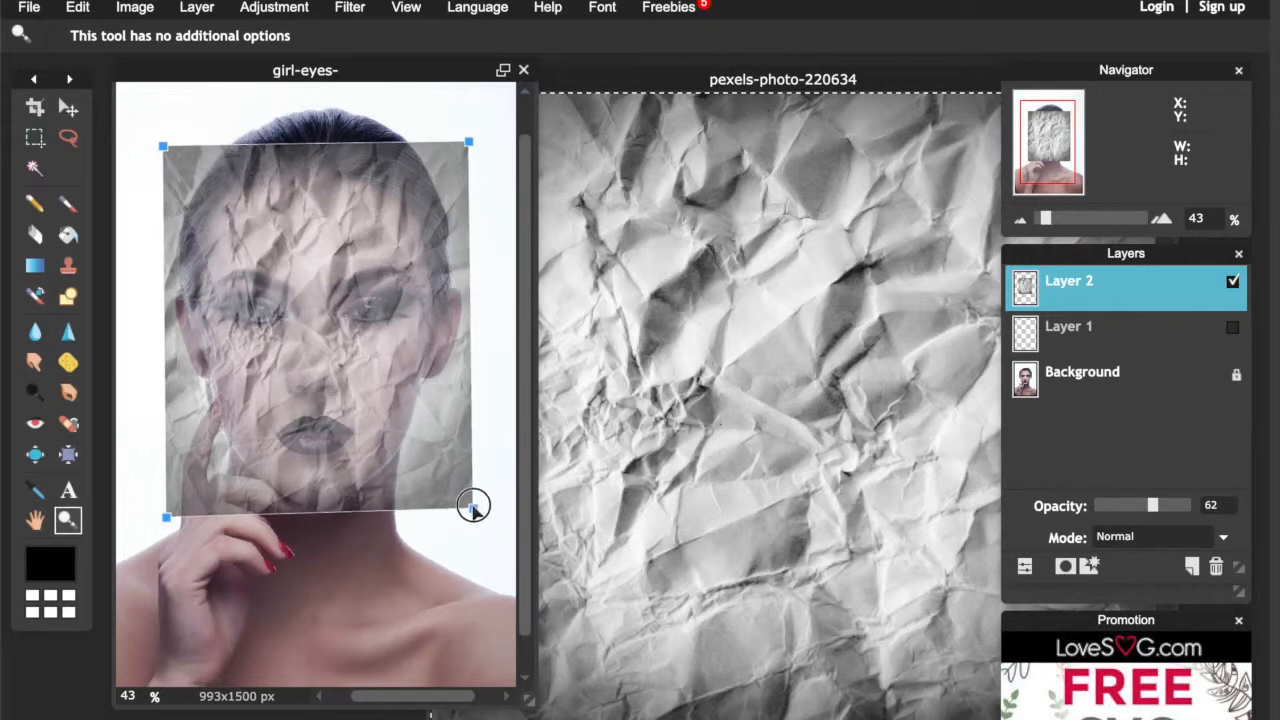
- Free-distort the paper texture's corners so it follows the face outline down to the chin
{"action": "left_click_drag", "start_coordinate": [472, 504], "coordinate": [412, 504]}
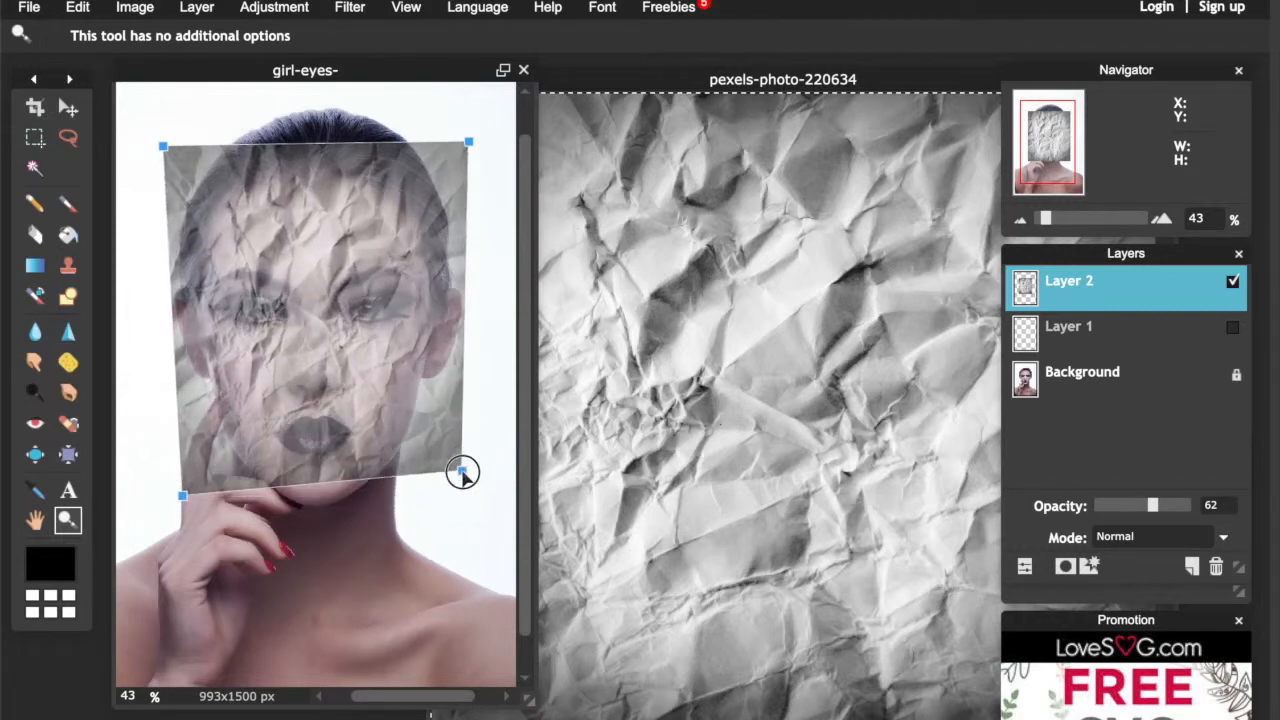
{"action": "left_click_drag", "start_coordinate": [464, 472], "coordinate": [460, 540]}
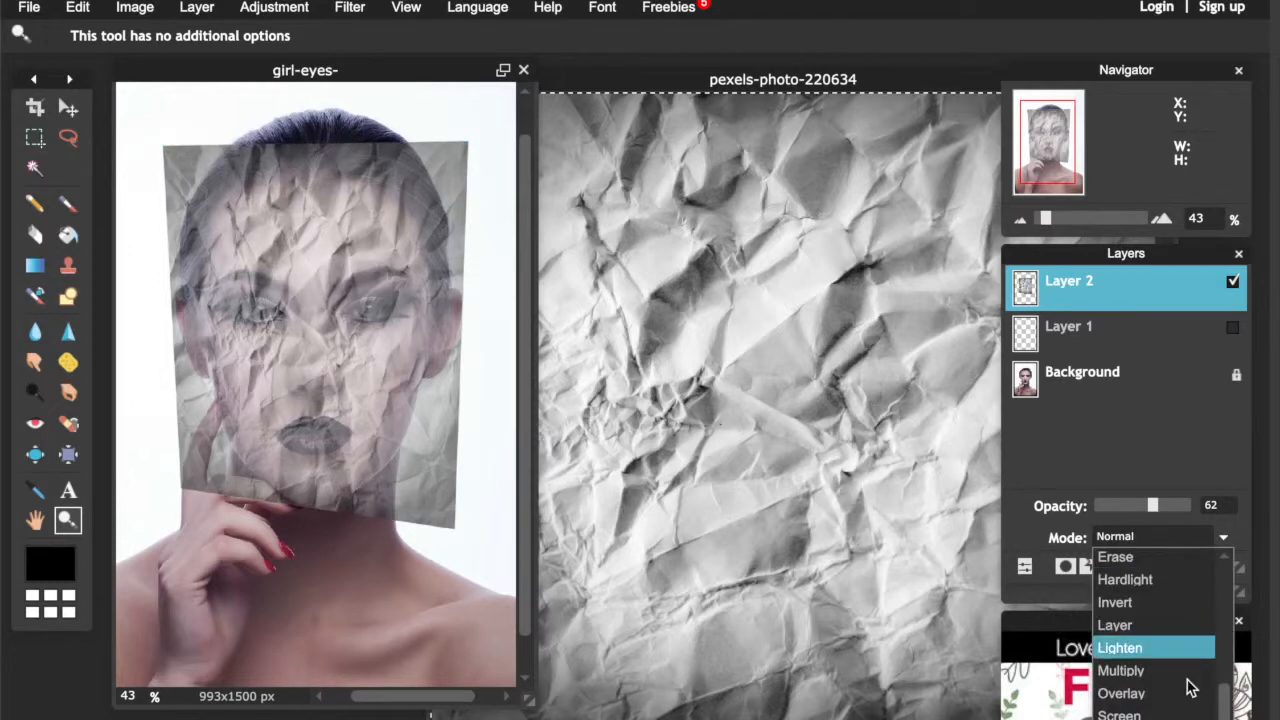
- Set Layer 2 to Overlay mode and restore its opacity to 100
{"action": "left_click", "coordinate": [1132, 692]}
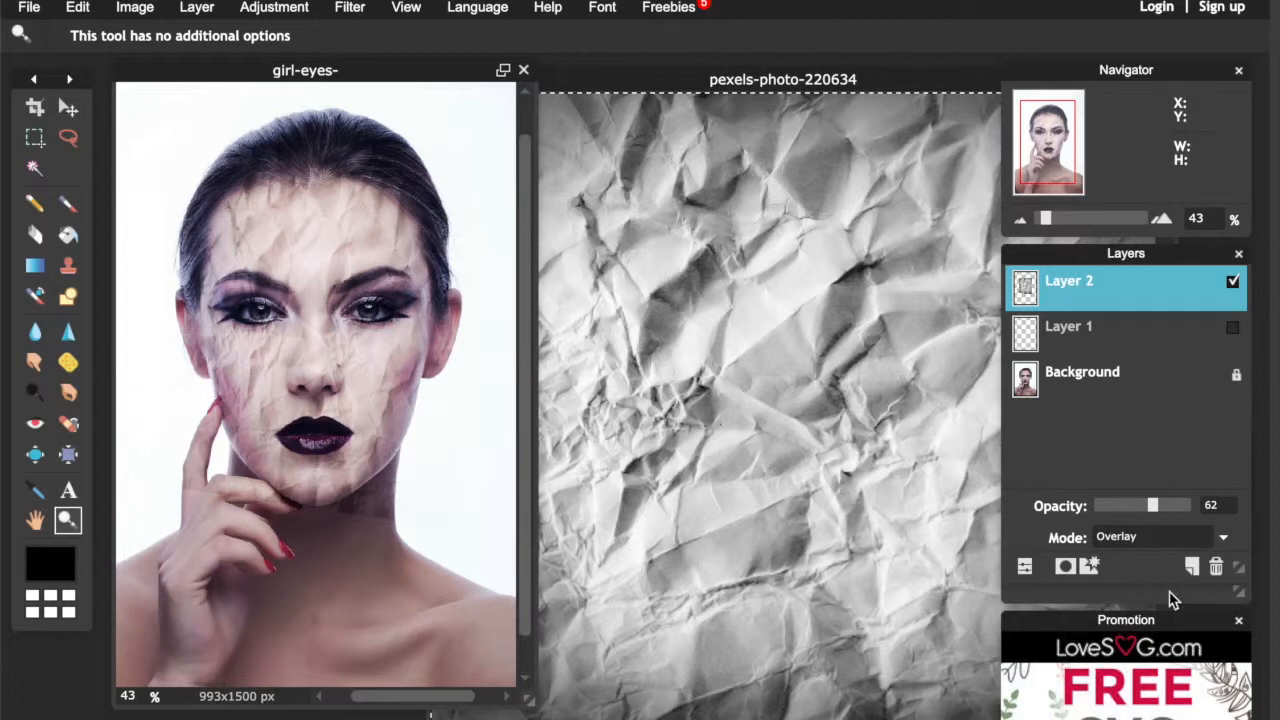
{"action": "left_click_drag", "start_coordinate": [1152, 504], "coordinate": [1190, 504]}
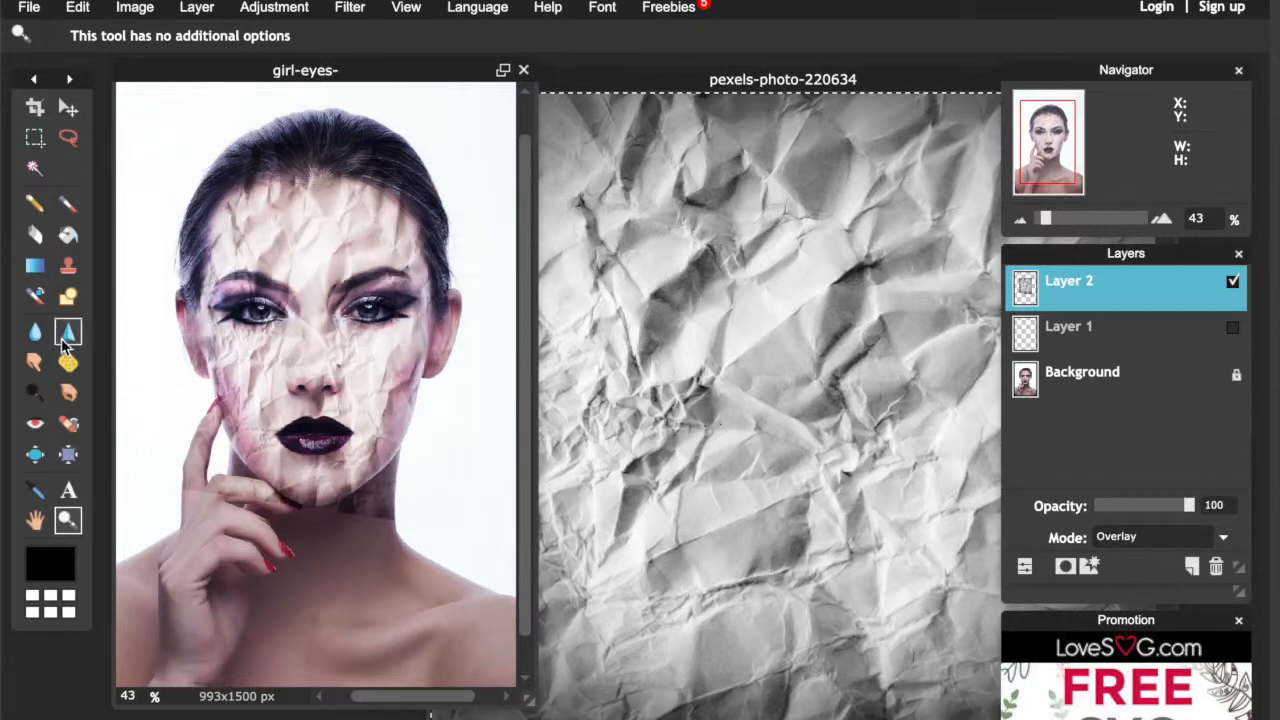
- Erase the paper texture outside the face below the chin with the Eraser tool
{"action": "left_click", "coordinate": [34, 234]}
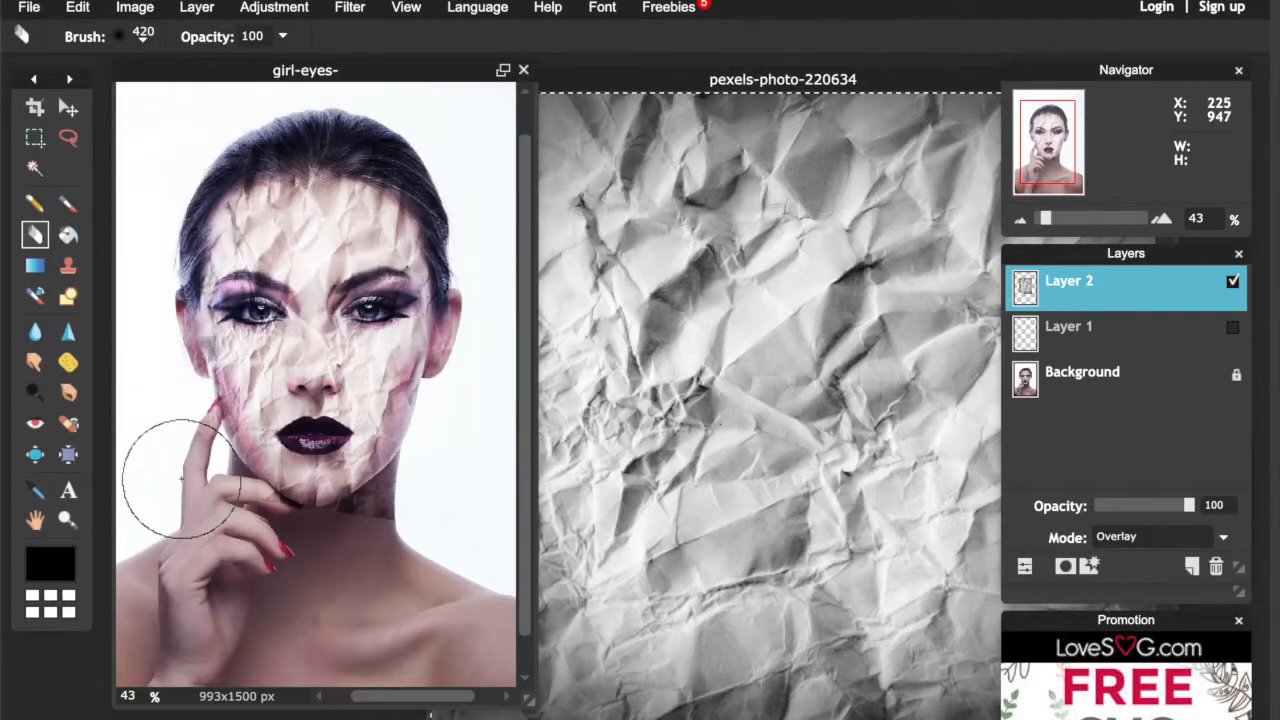
{"action": "left_click_drag", "start_coordinate": [180, 480], "coordinate": [380, 560]}
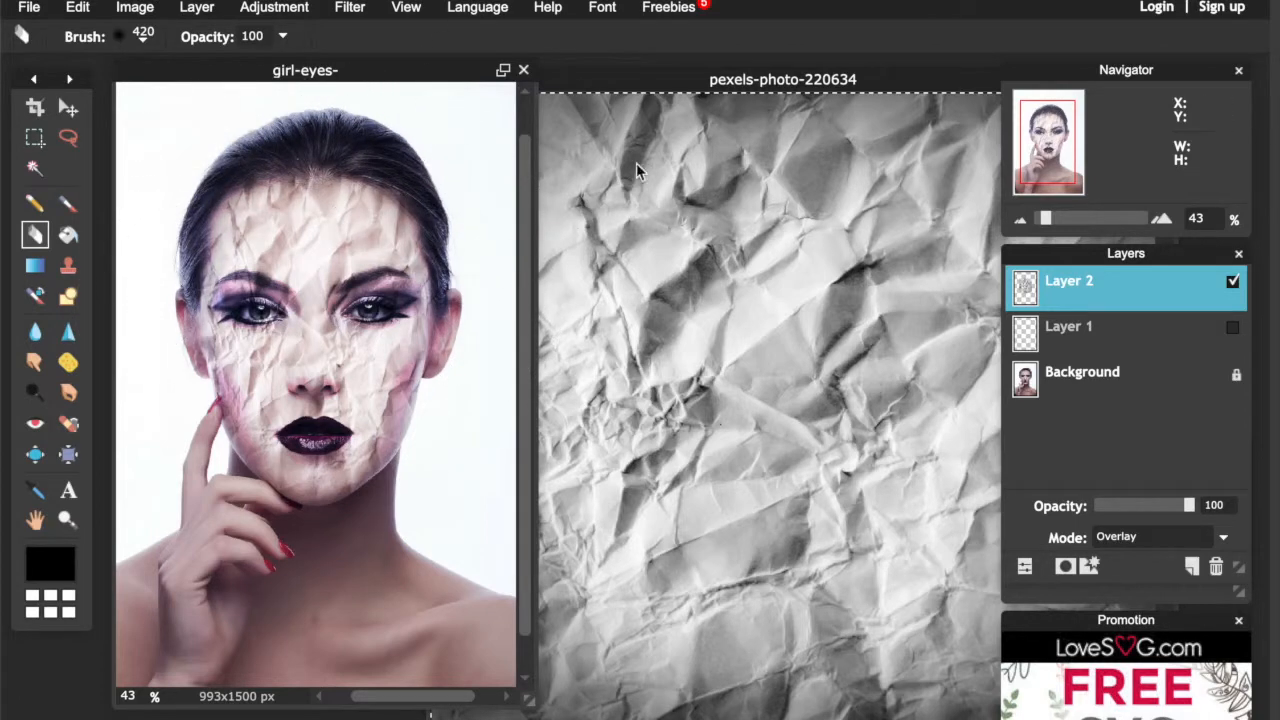
{"action": "left_click", "coordinate": [68, 520]}
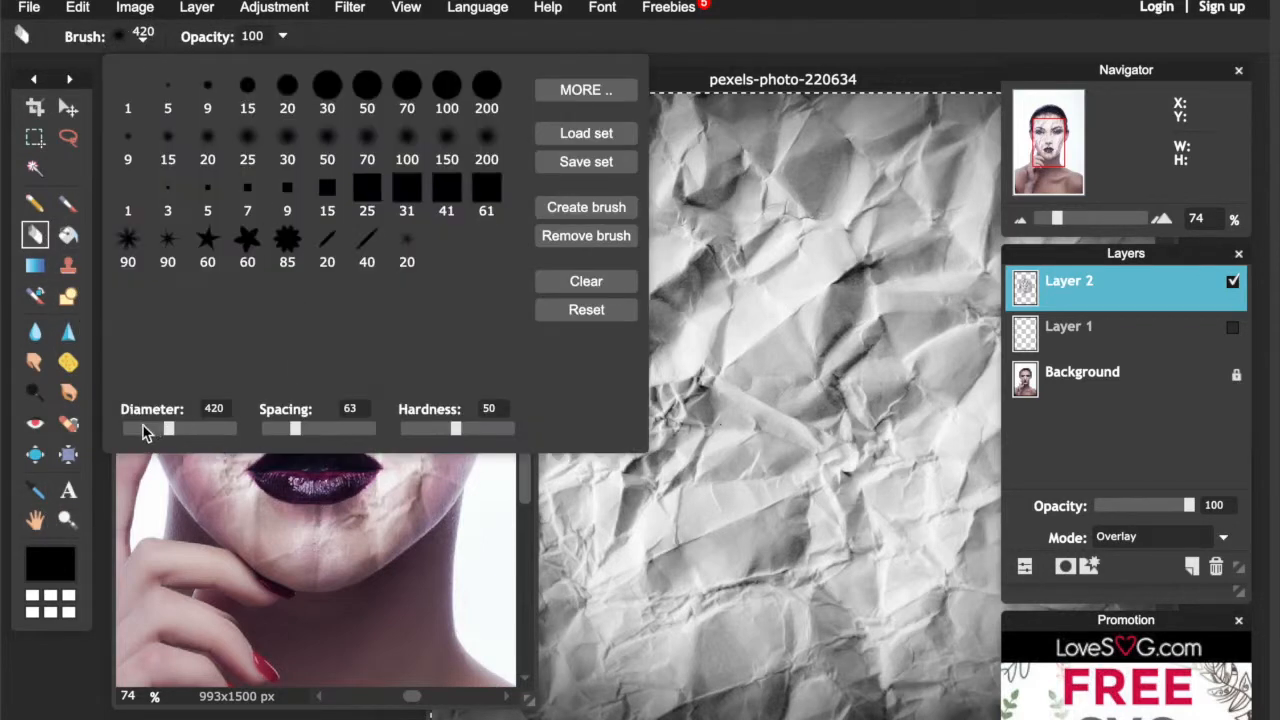
- Adjust the eraser brush diameter for cleaning up the texture edges
{"action": "left_click_drag", "start_coordinate": [168, 428], "coordinate": [132, 428]}
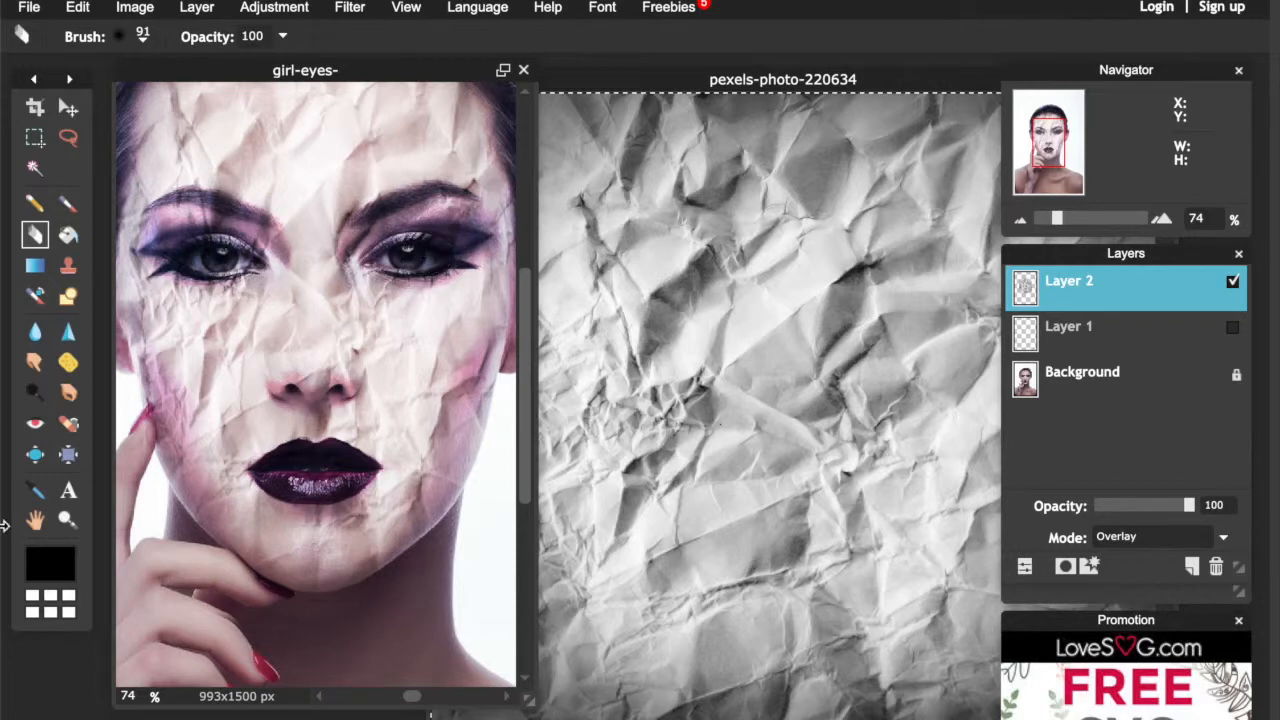
{"action": "left_click", "coordinate": [404, 8]}
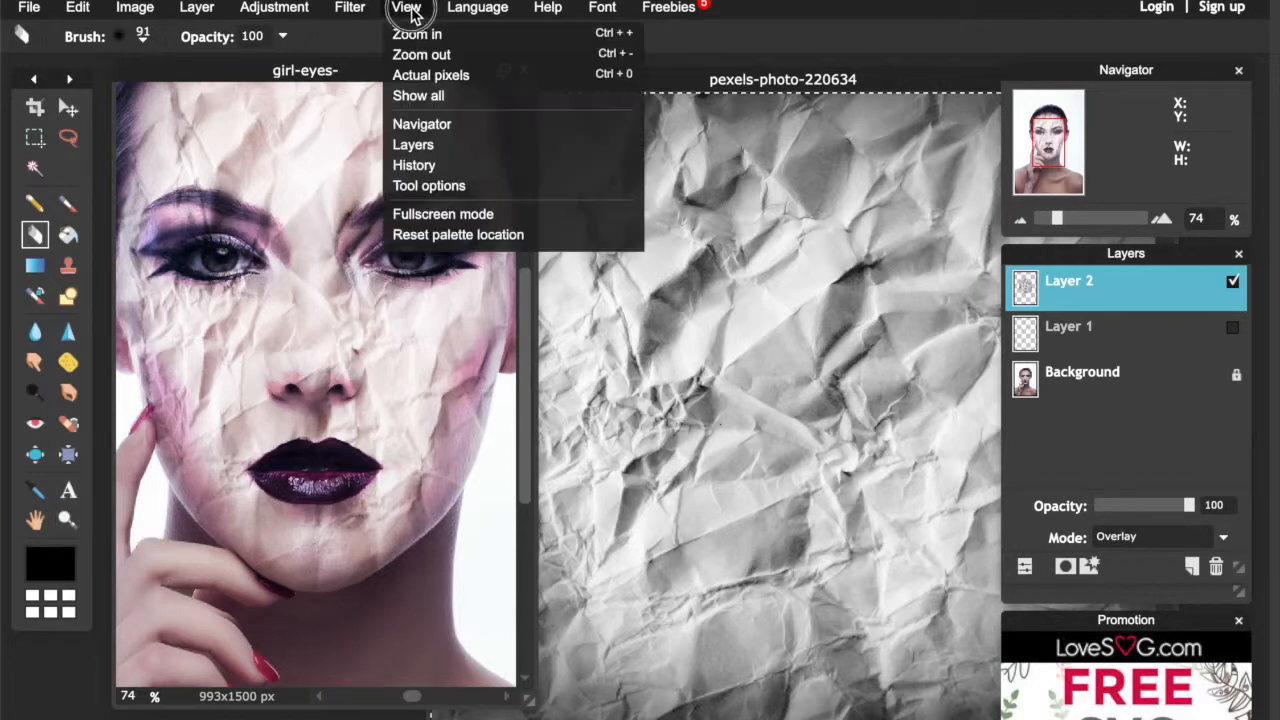
- Fit the whole portrait into the window with View > Show all
{"action": "left_click", "coordinate": [420, 54]}
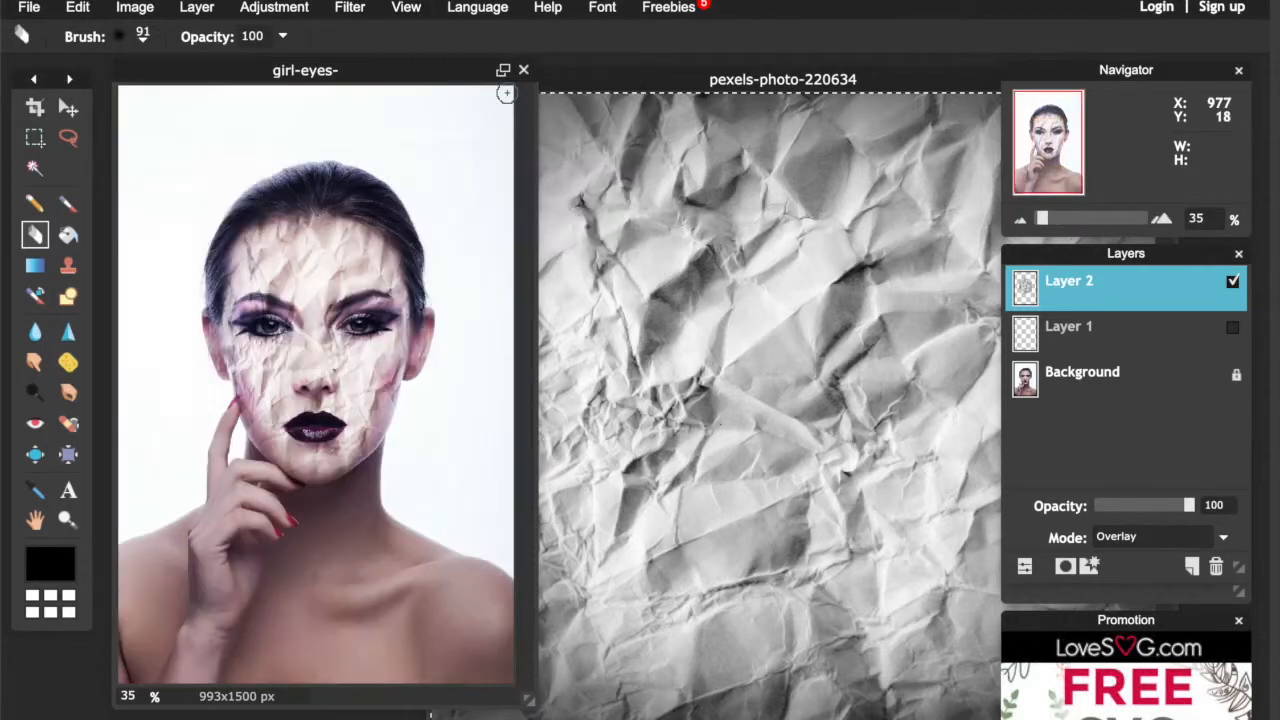
{"action": "mouse_move", "coordinate": [468, 400]}
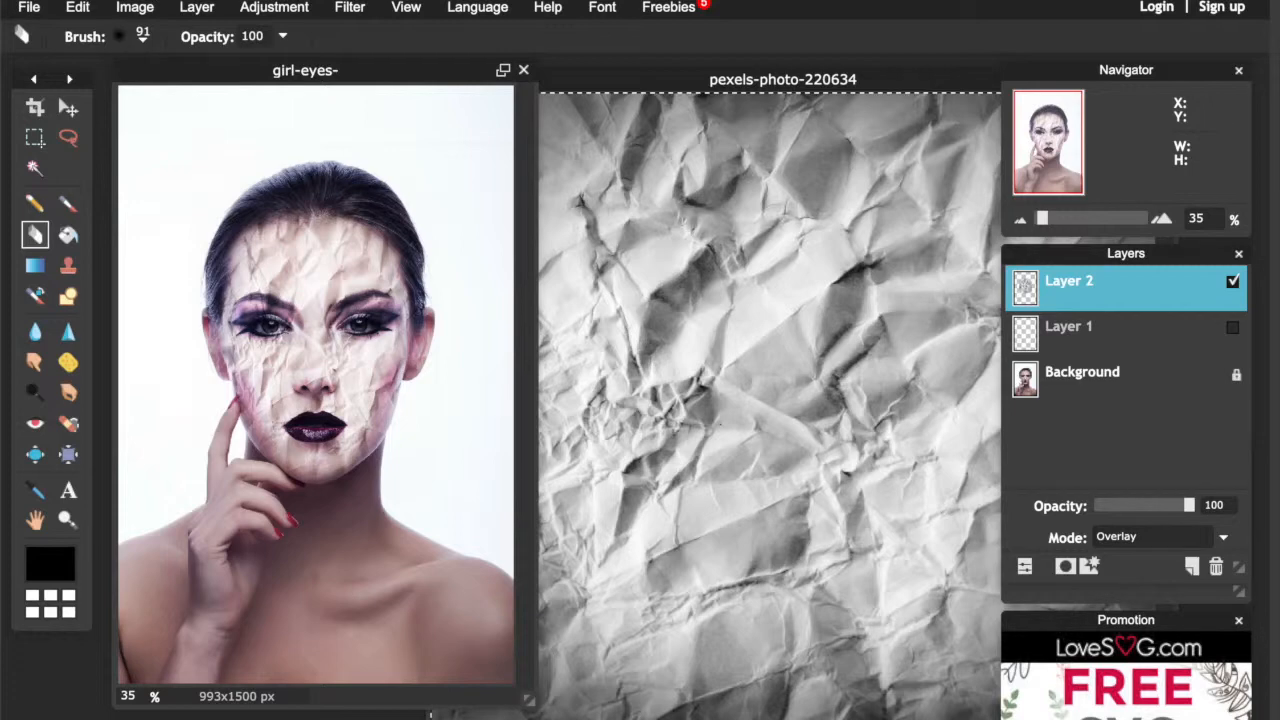
{"action": "mouse_move", "coordinate": [800, 84]}
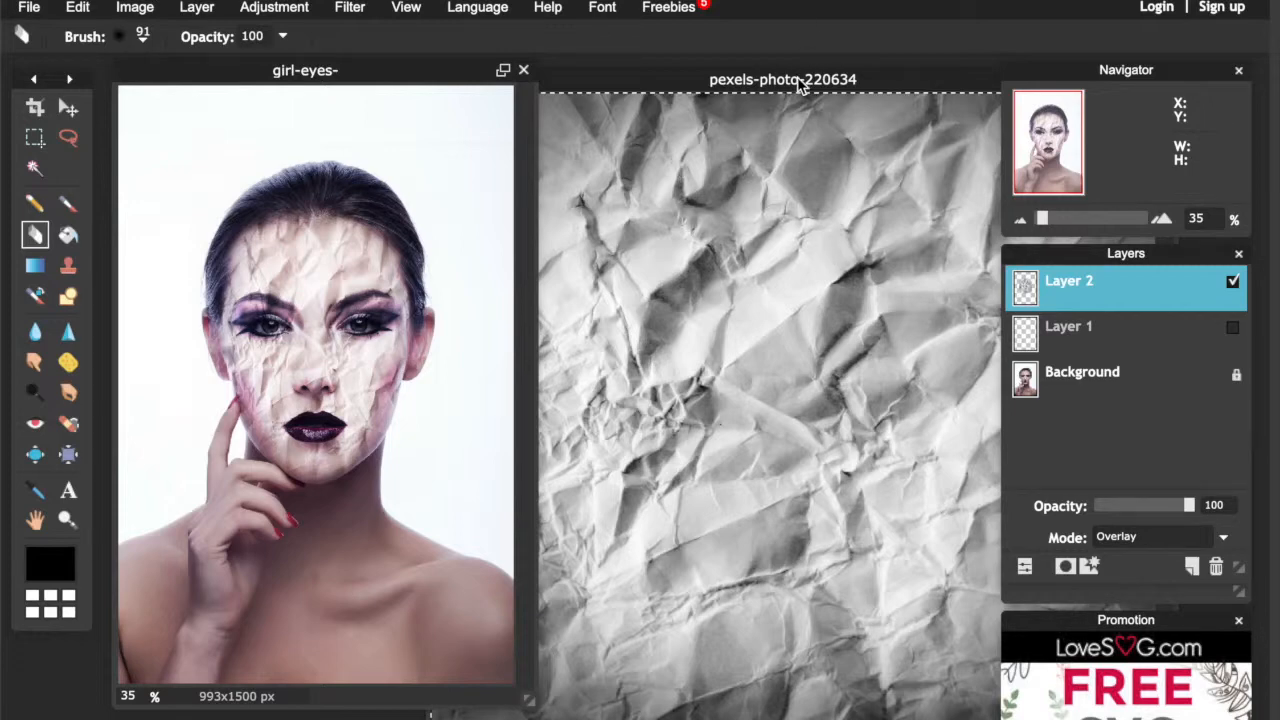